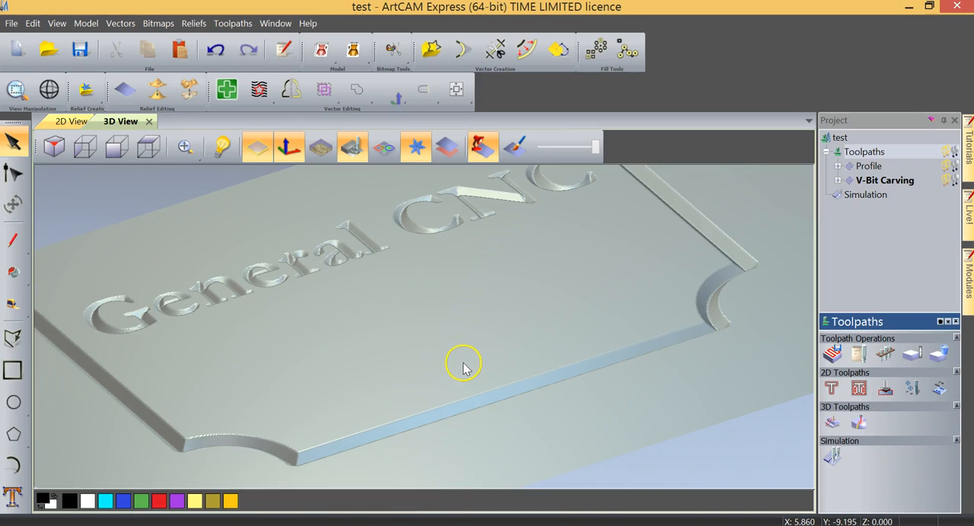
mouse_move(831, 353)
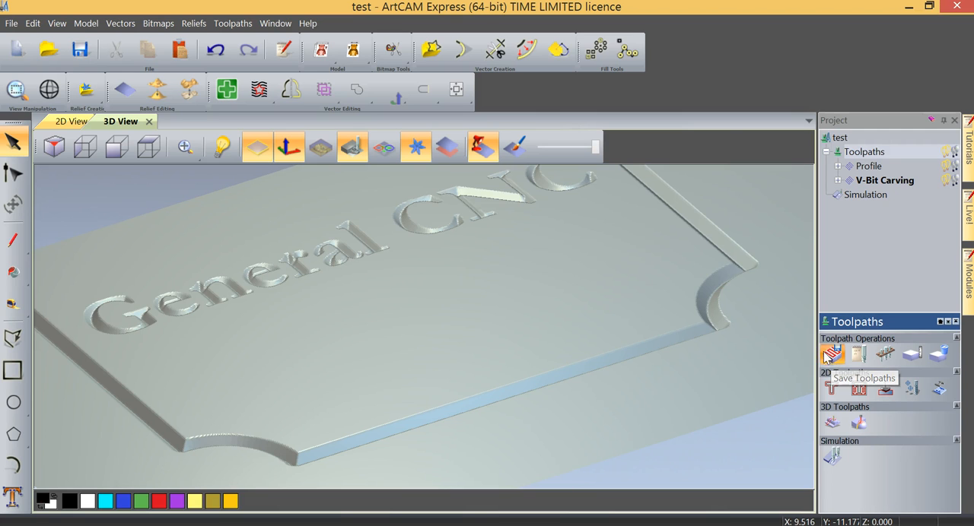
Step: Bring up Save Toolpaths listing Profile and V-Bit Carving as the toolpaths to save
click(832, 353)
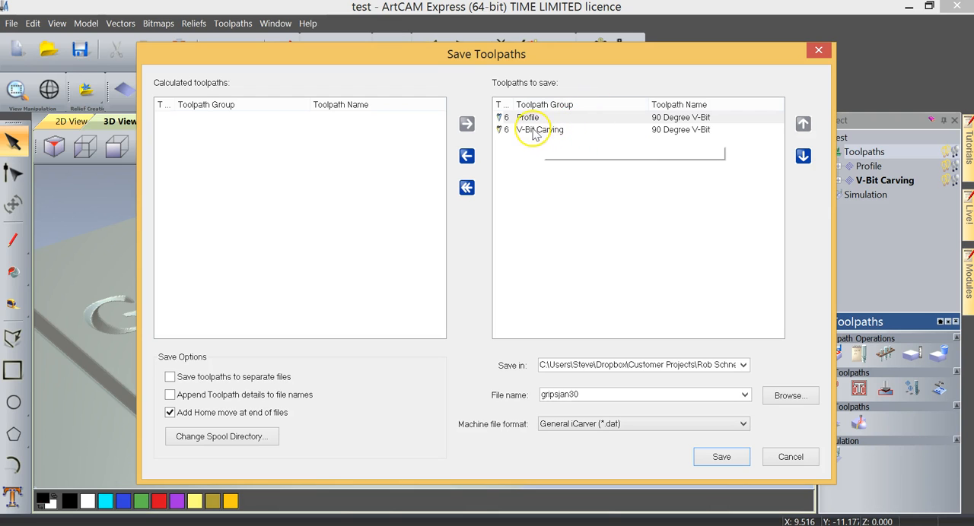
mouse_move(524, 125)
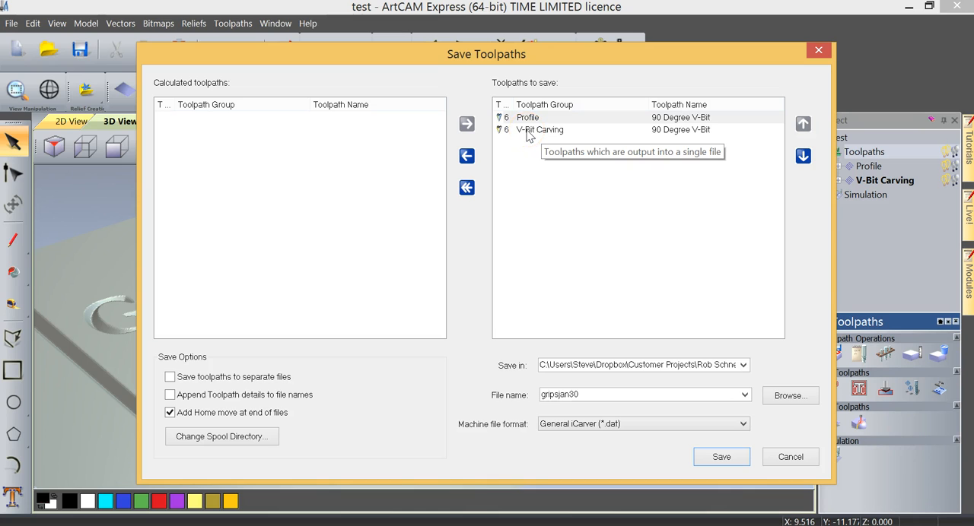
mouse_move(645, 140)
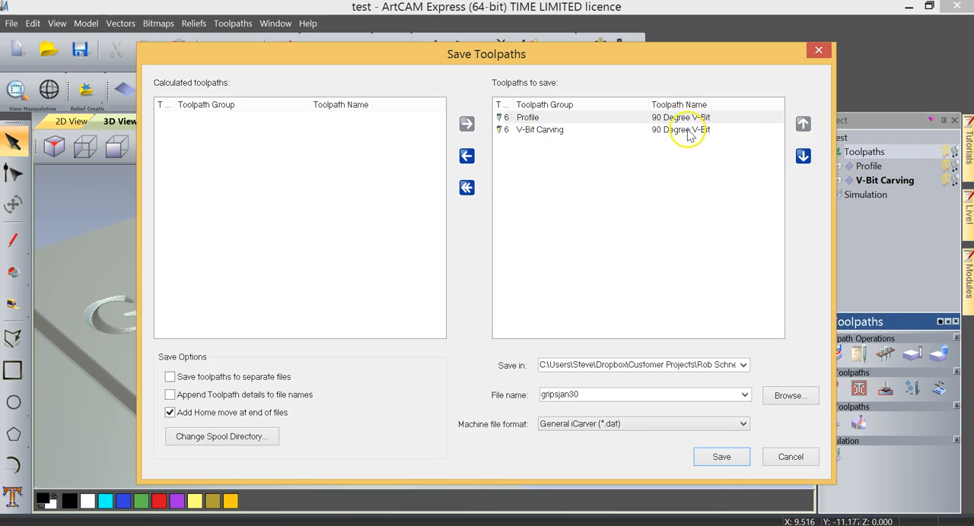
mouse_move(688, 134)
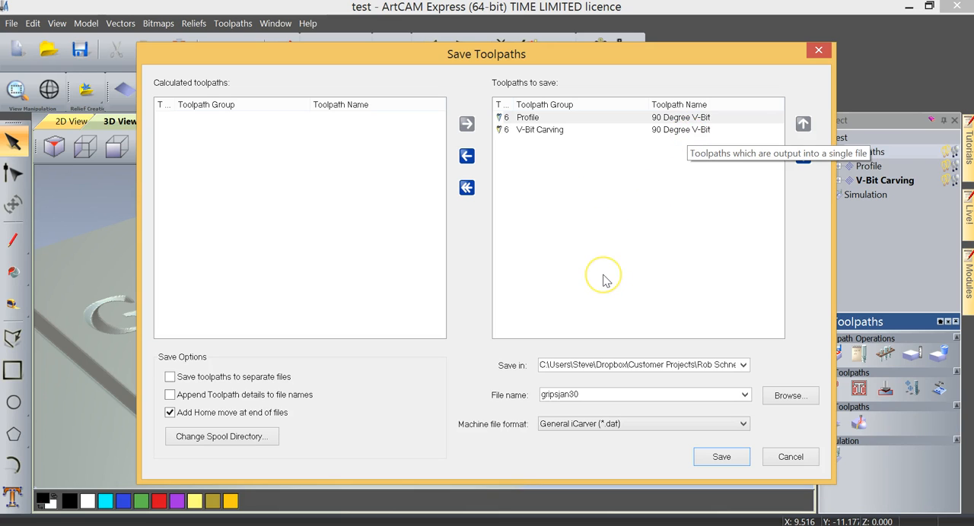
mouse_move(603, 280)
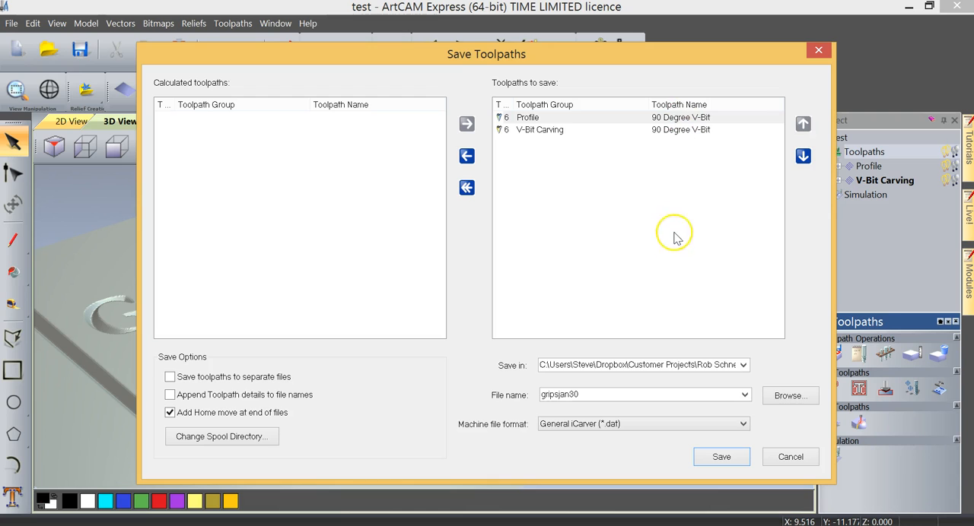
mouse_move(676, 259)
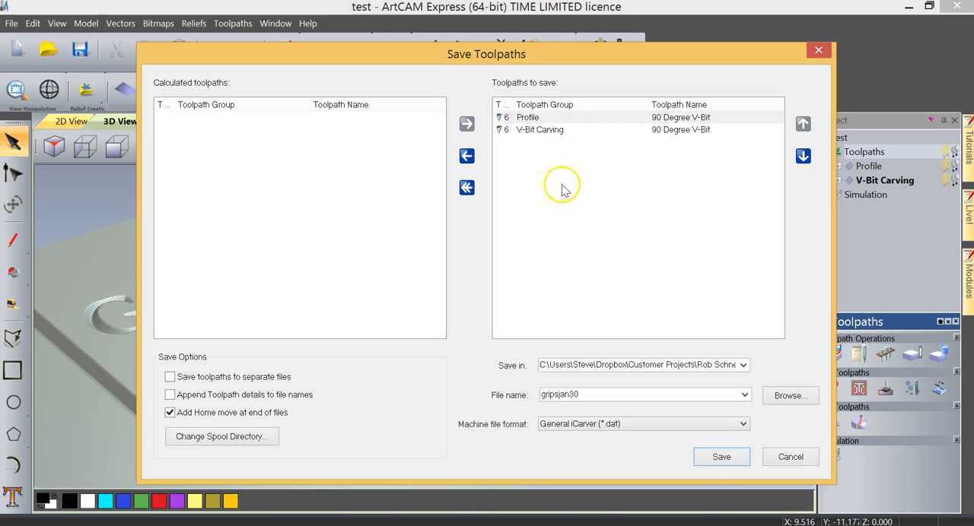
mouse_move(573, 275)
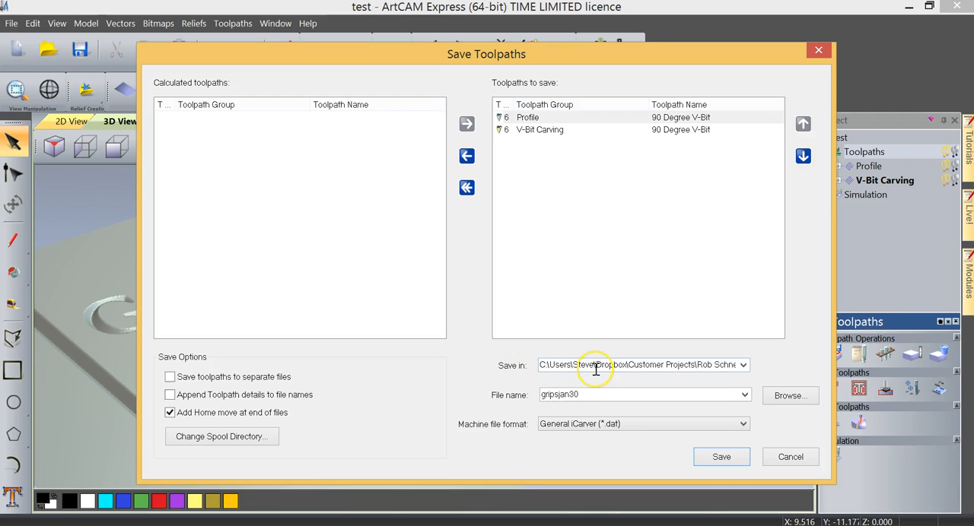
mouse_move(682, 381)
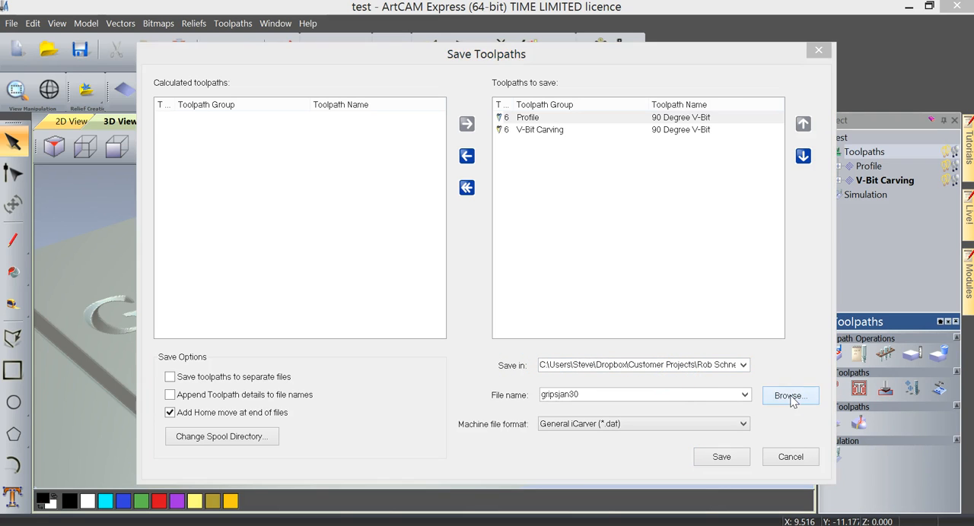
Step: Browse to the Desktop folder and enter test1 as the file name
click(790, 395)
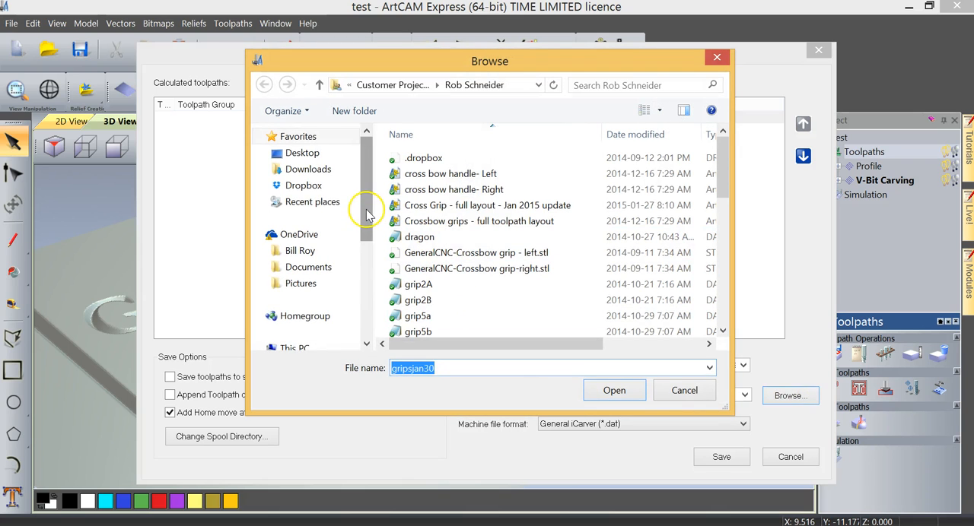
click(303, 152)
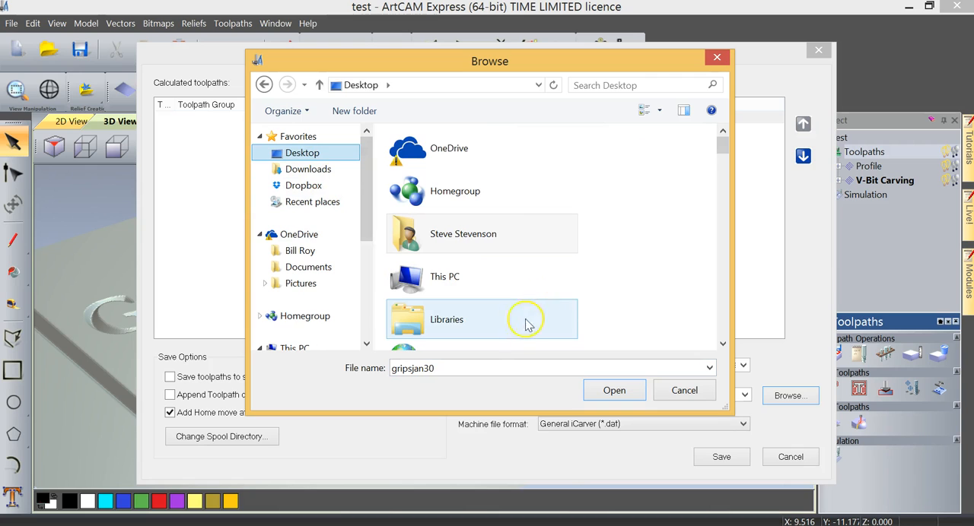
mouse_move(477, 358)
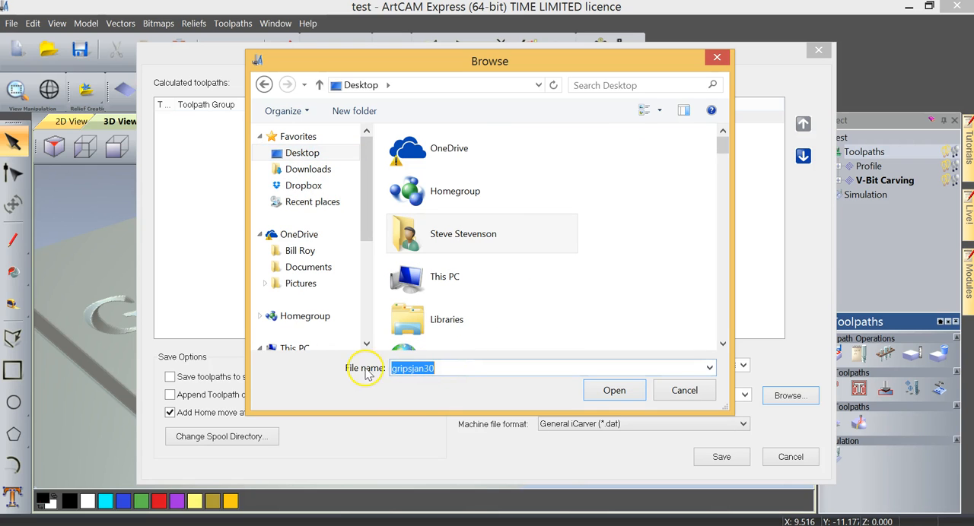
mouse_move(566, 453)
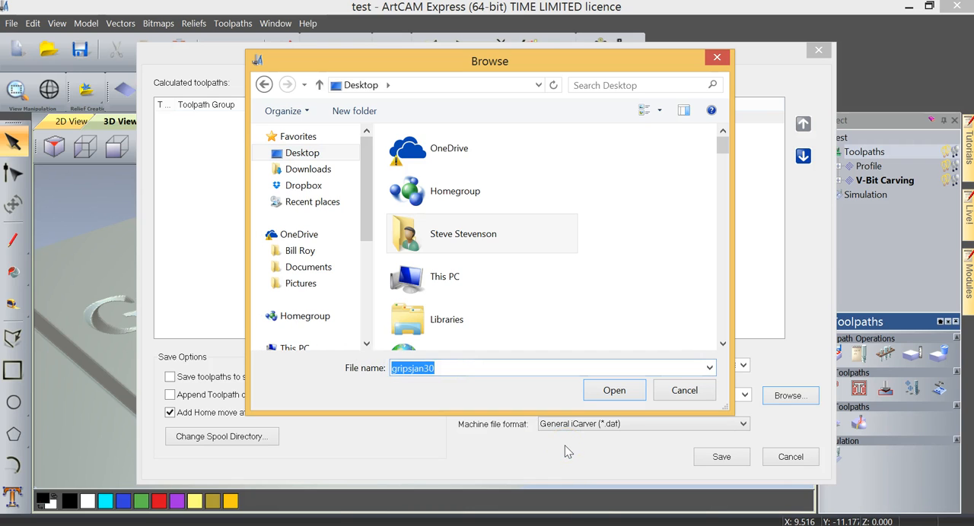
text(test1)
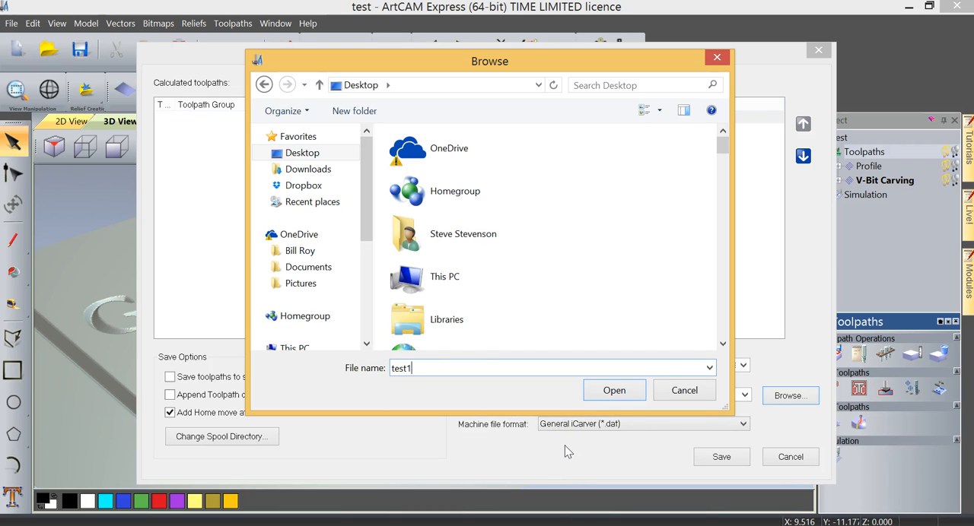
Step: Confirm the Desktop and test1 as the toolpath save location
click(614, 390)
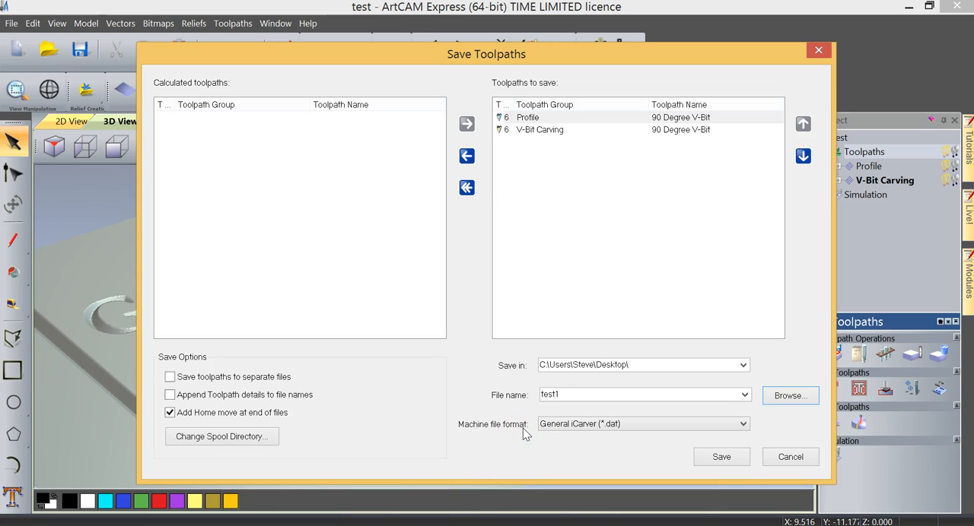
mouse_move(575, 435)
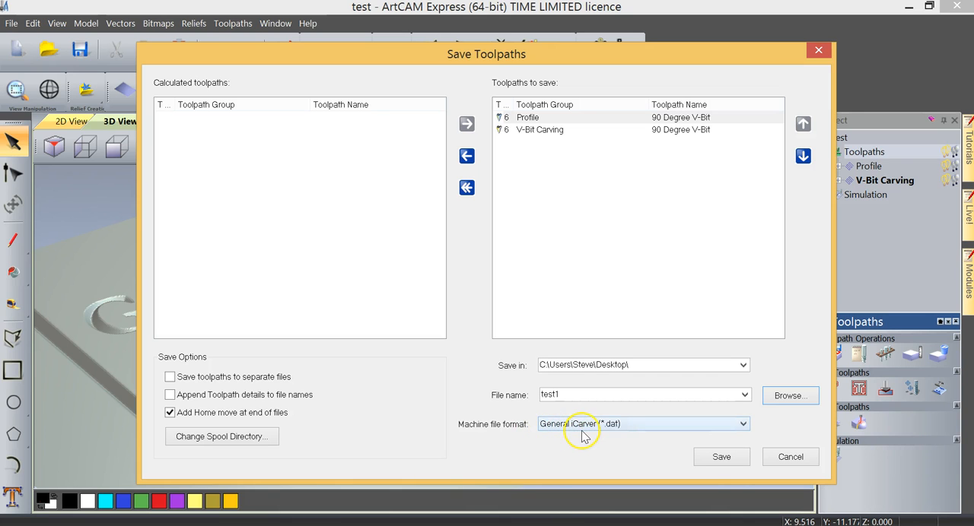
click(742, 423)
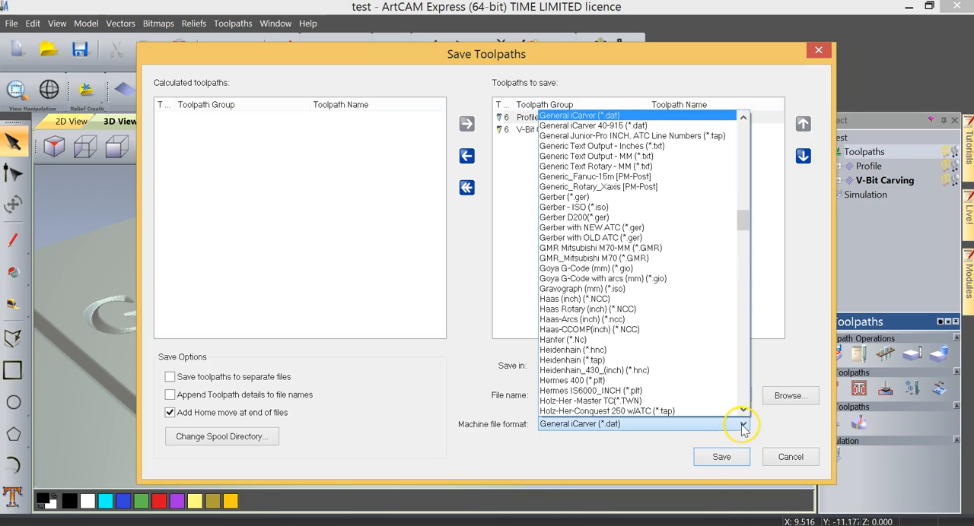
mouse_move(601, 125)
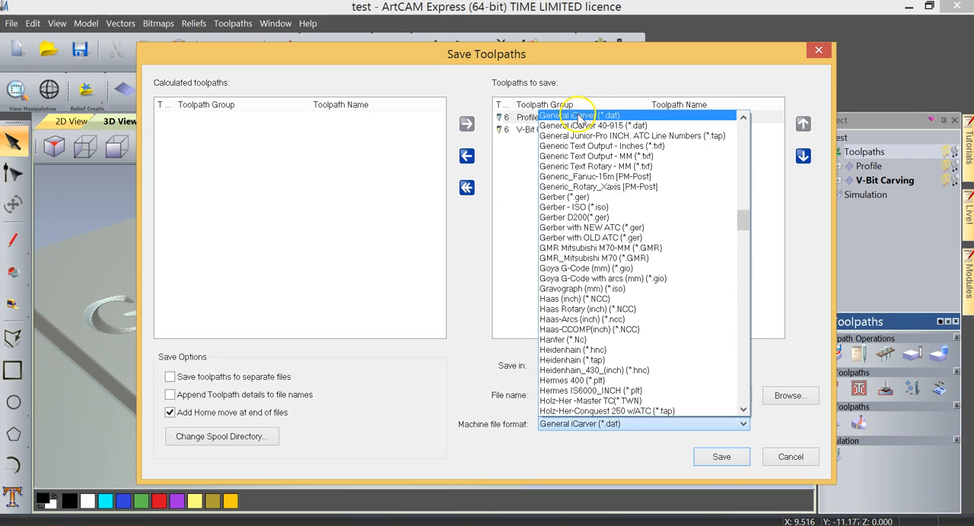
click(566, 116)
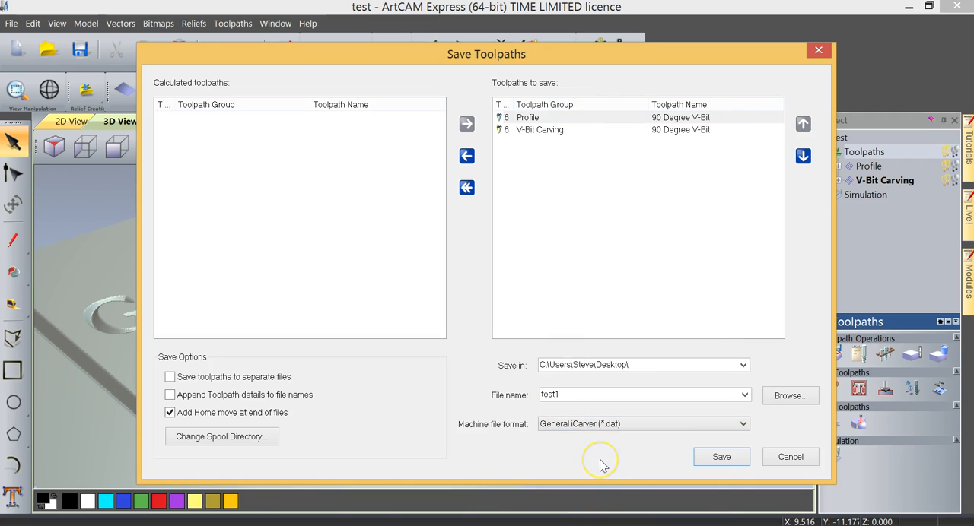